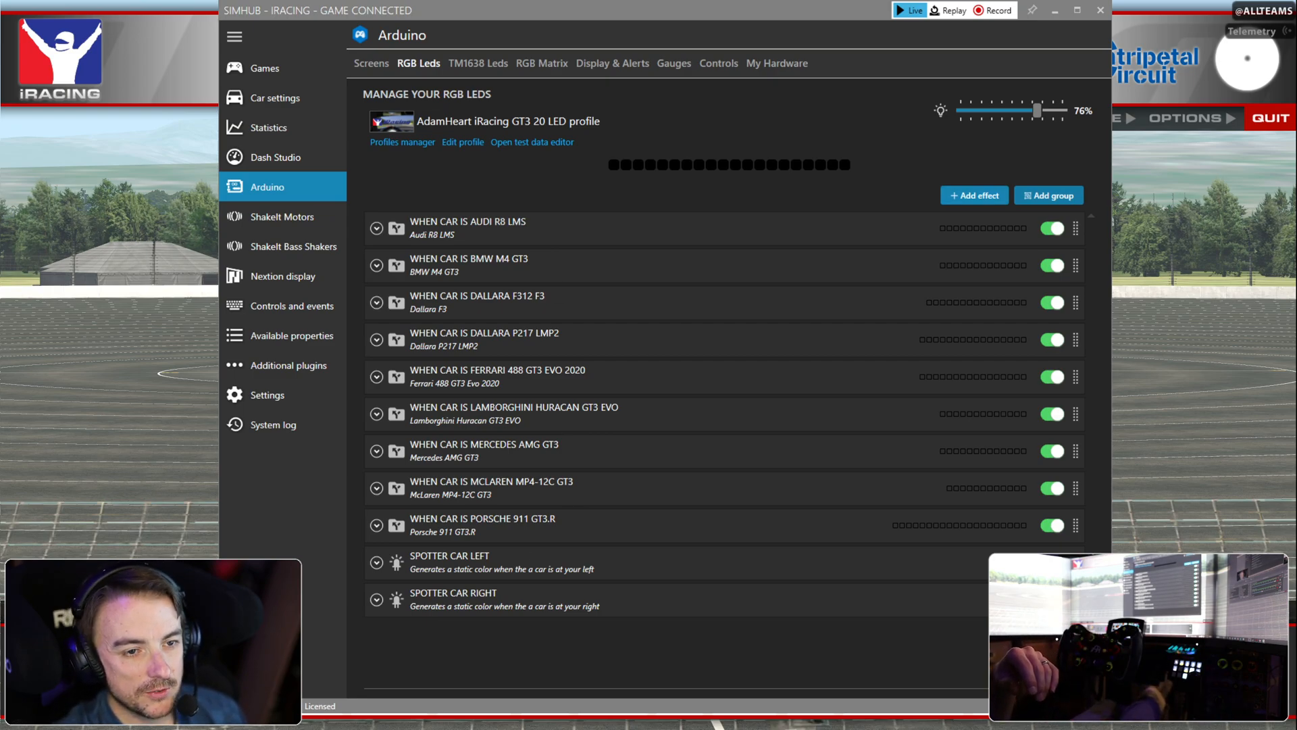
- Open the available effects list and scroll down to the conditional groups
{"action": "left_click", "coordinate": [974, 195]}
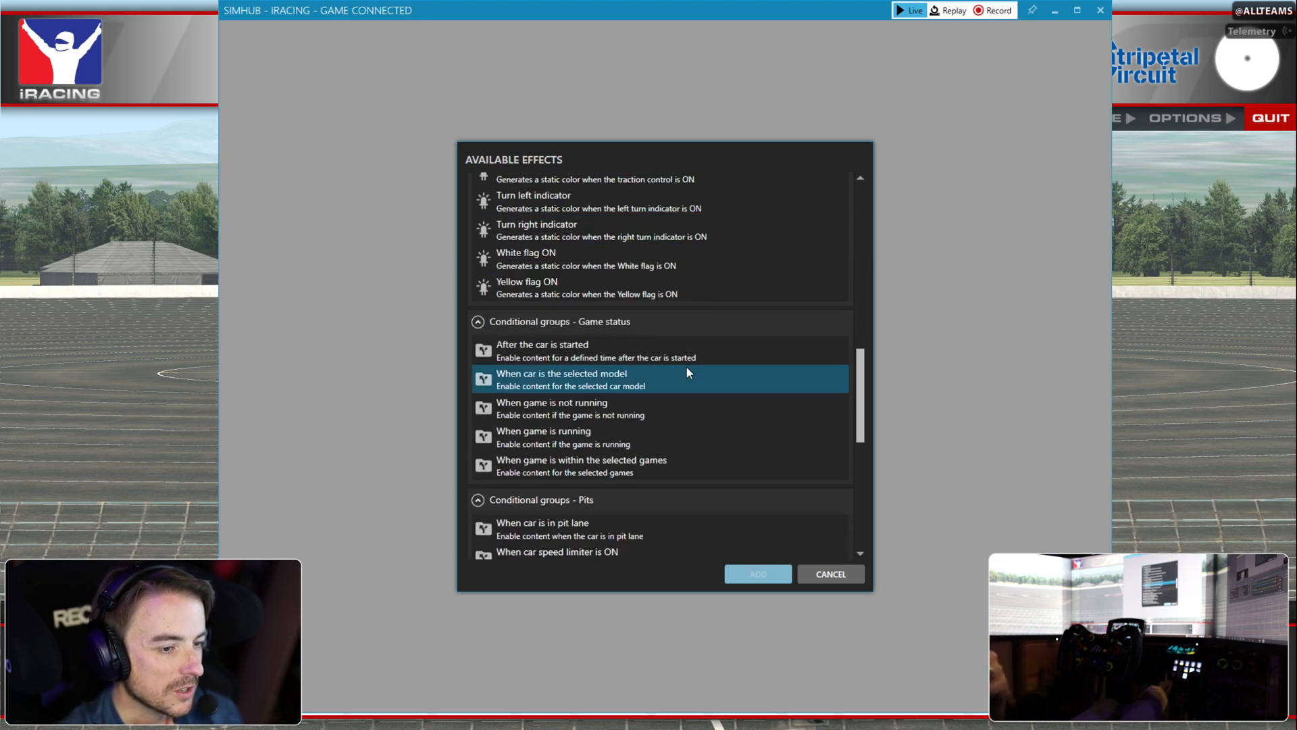
{"action": "scroll", "scroll_direction": "down", "scroll_amount": 3}
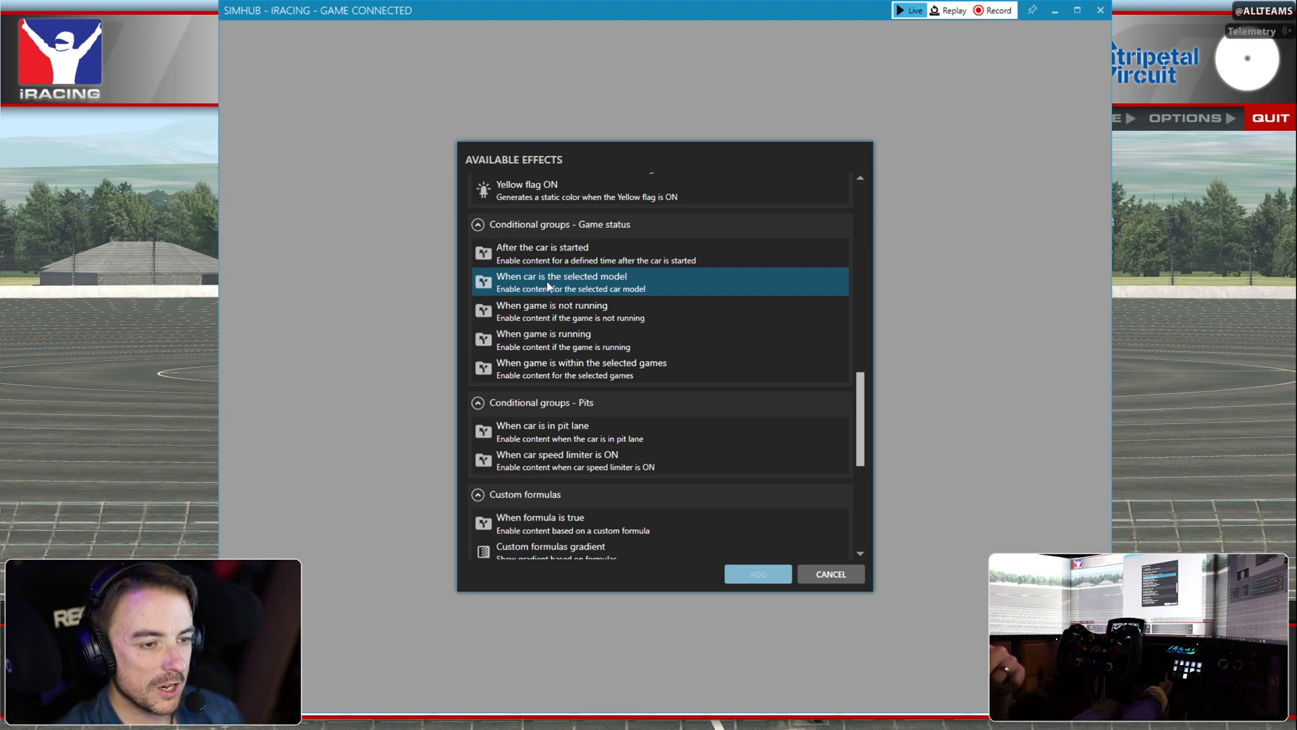
- Add a 'When car is the selected model' group and describe it as Porsche Cup 992
{"action": "left_click", "coordinate": [755, 574]}
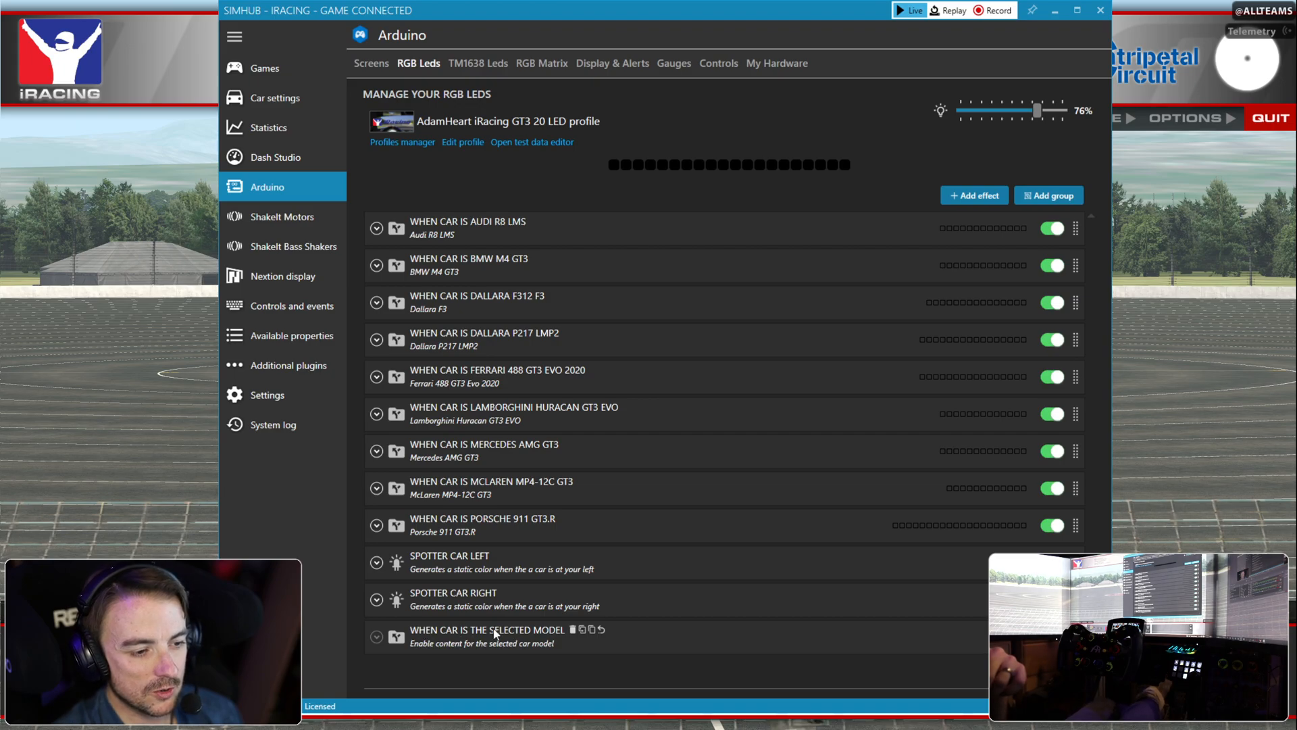
{"action": "mouse_move", "coordinate": [384, 641]}
{"action": "type", "text": "P"}
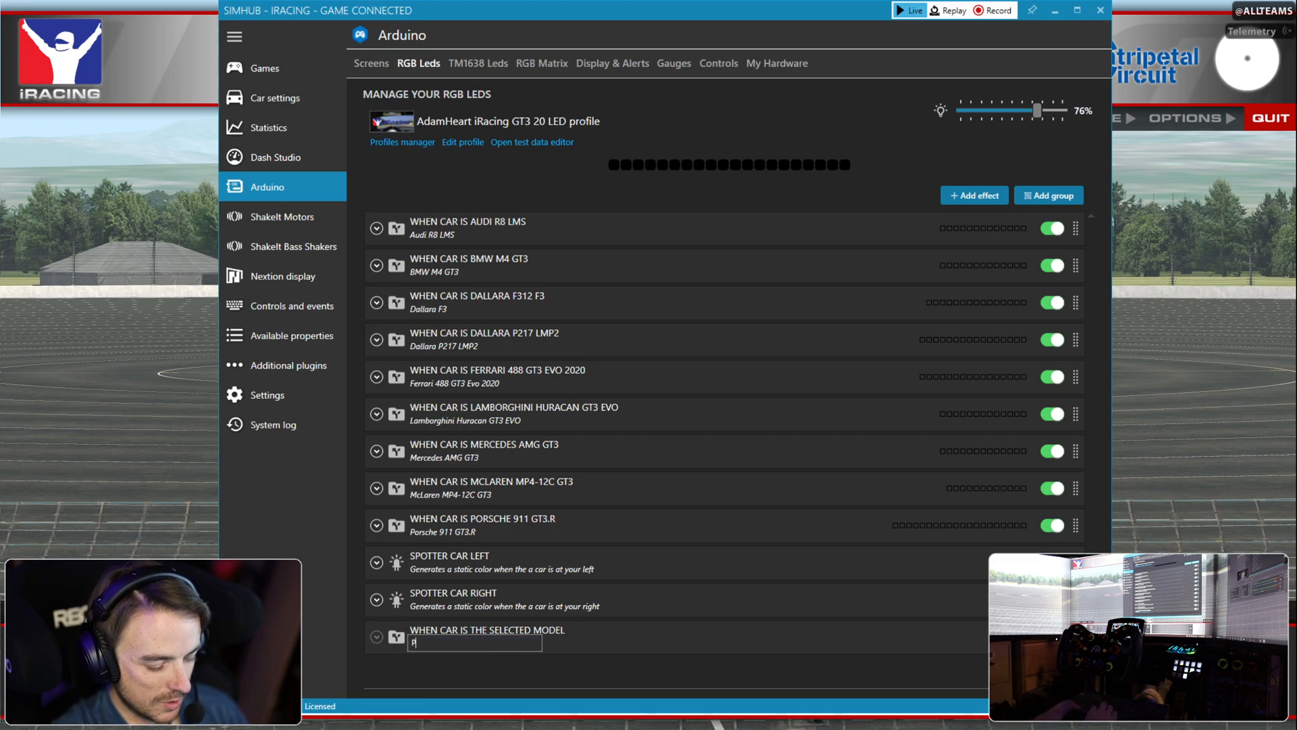
{"action": "type", "text": "orsche Cup 992"}
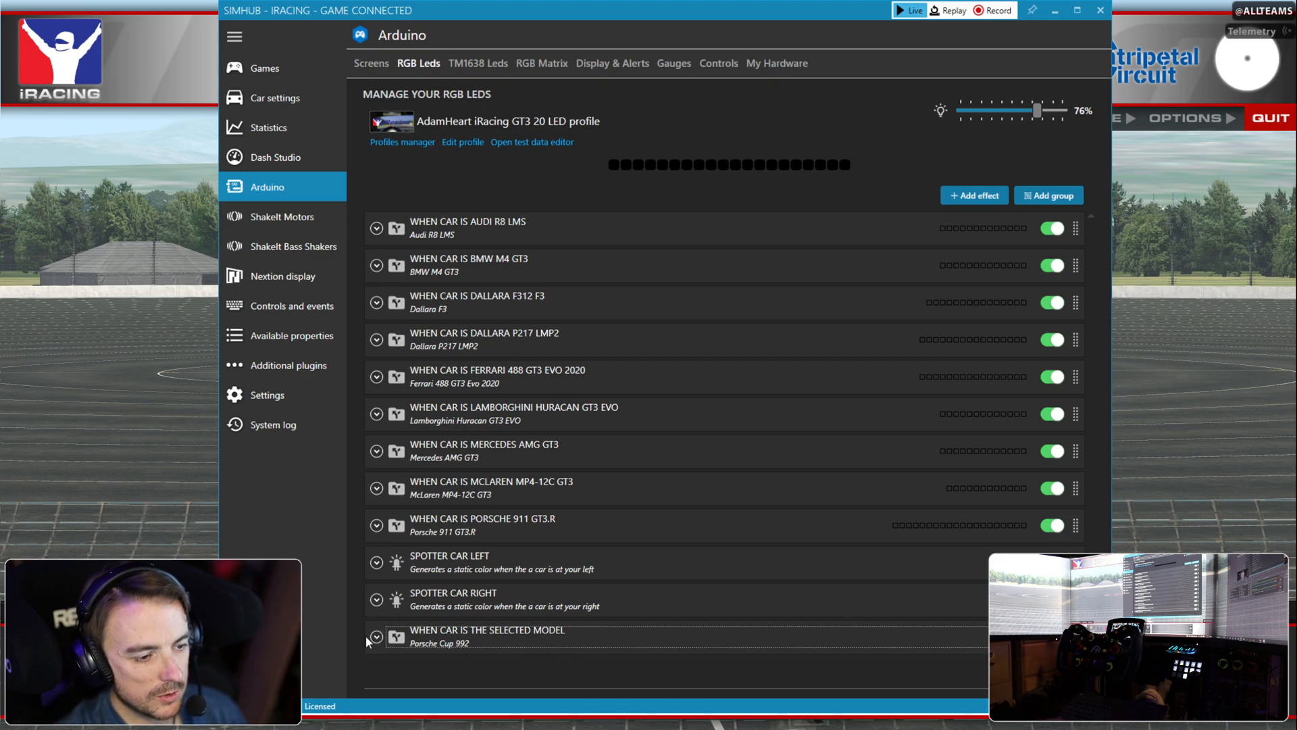
- Expand the Porsche Cup 992 group to reveal its Start position and Car model settings
{"action": "left_click", "coordinate": [376, 610]}
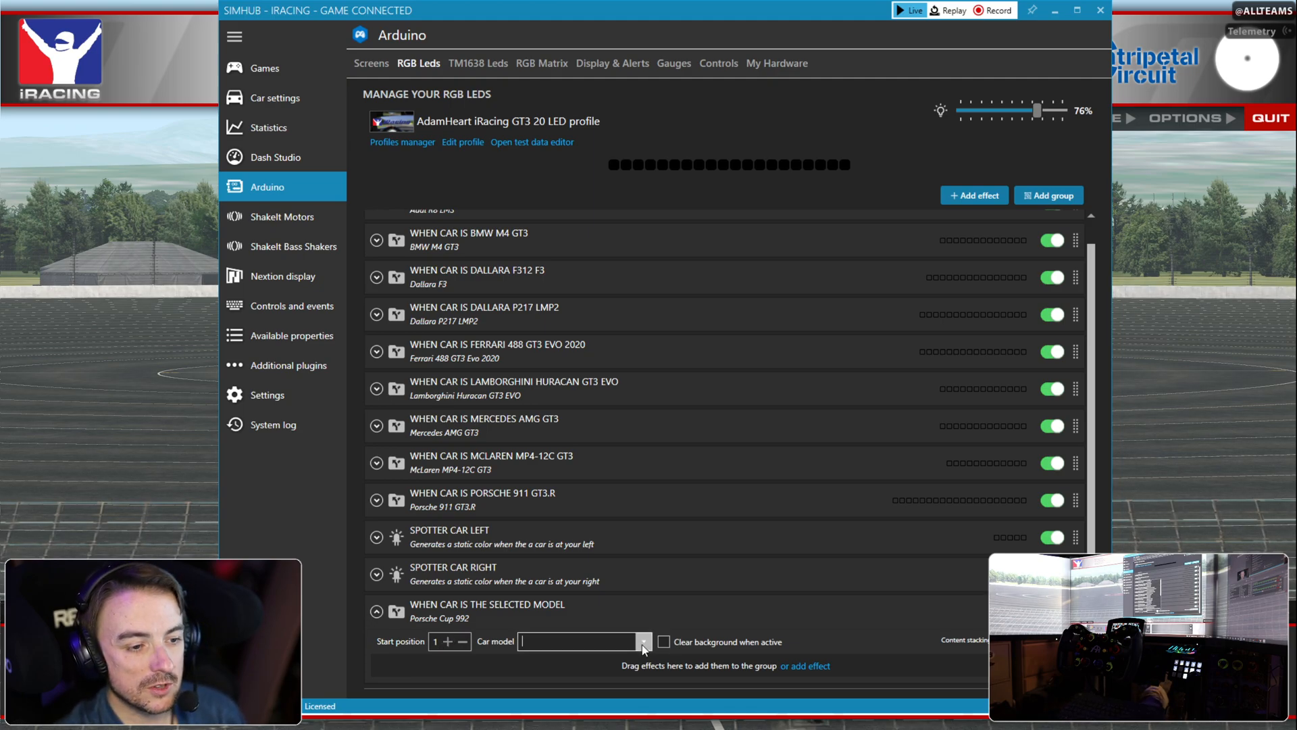
{"action": "mouse_move", "coordinate": [602, 543]}
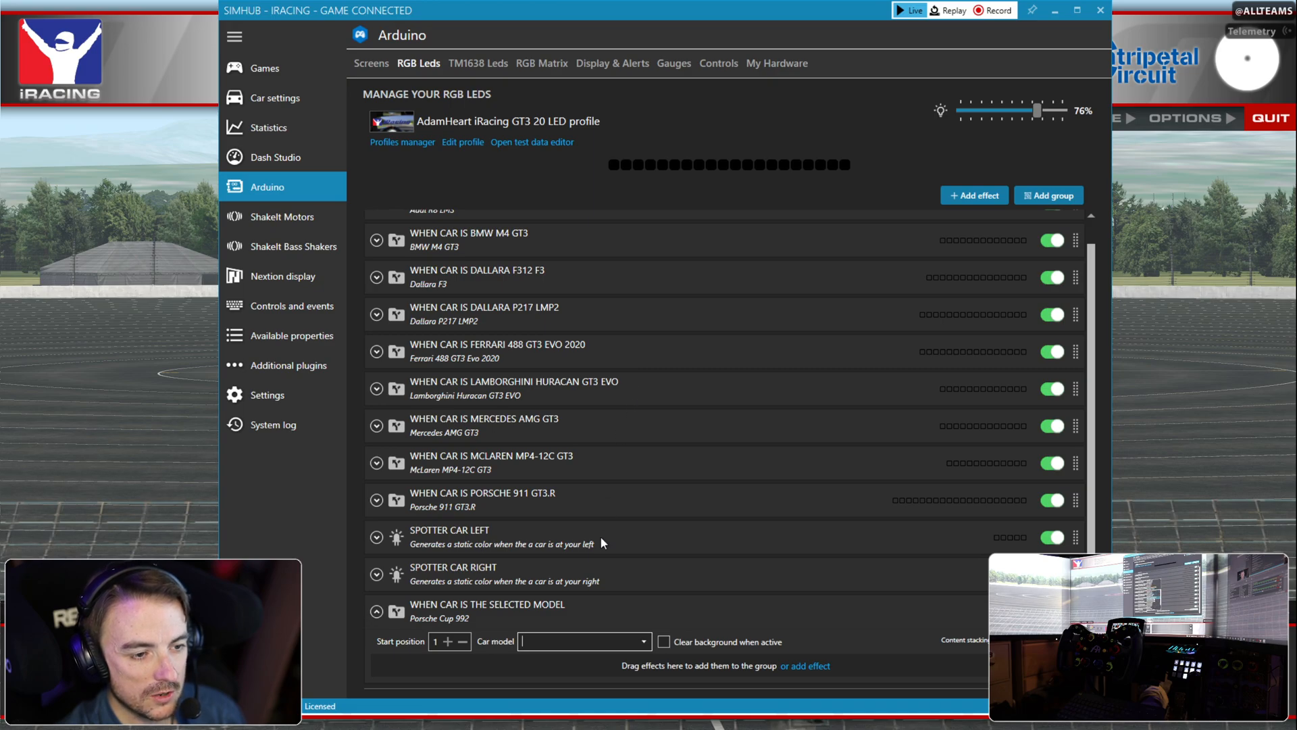
{"action": "mouse_move", "coordinate": [612, 543]}
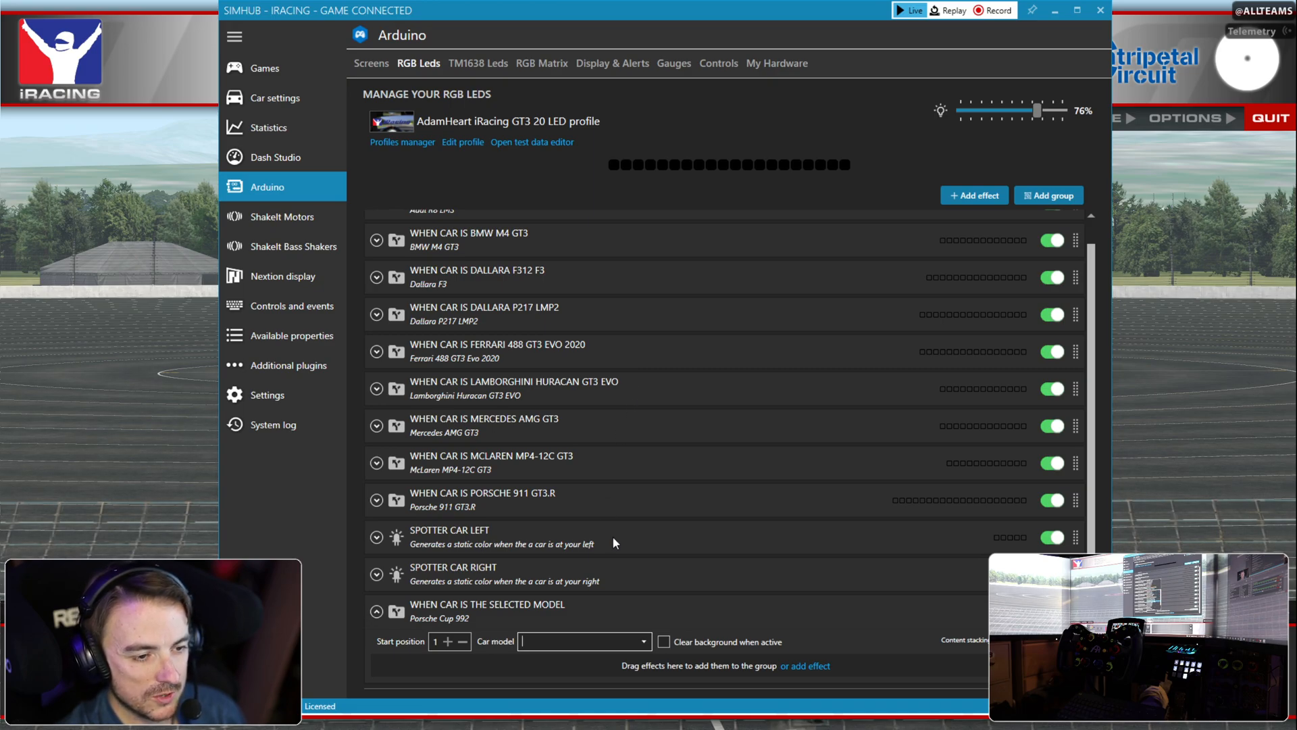
{"action": "mouse_move", "coordinate": [622, 542]}
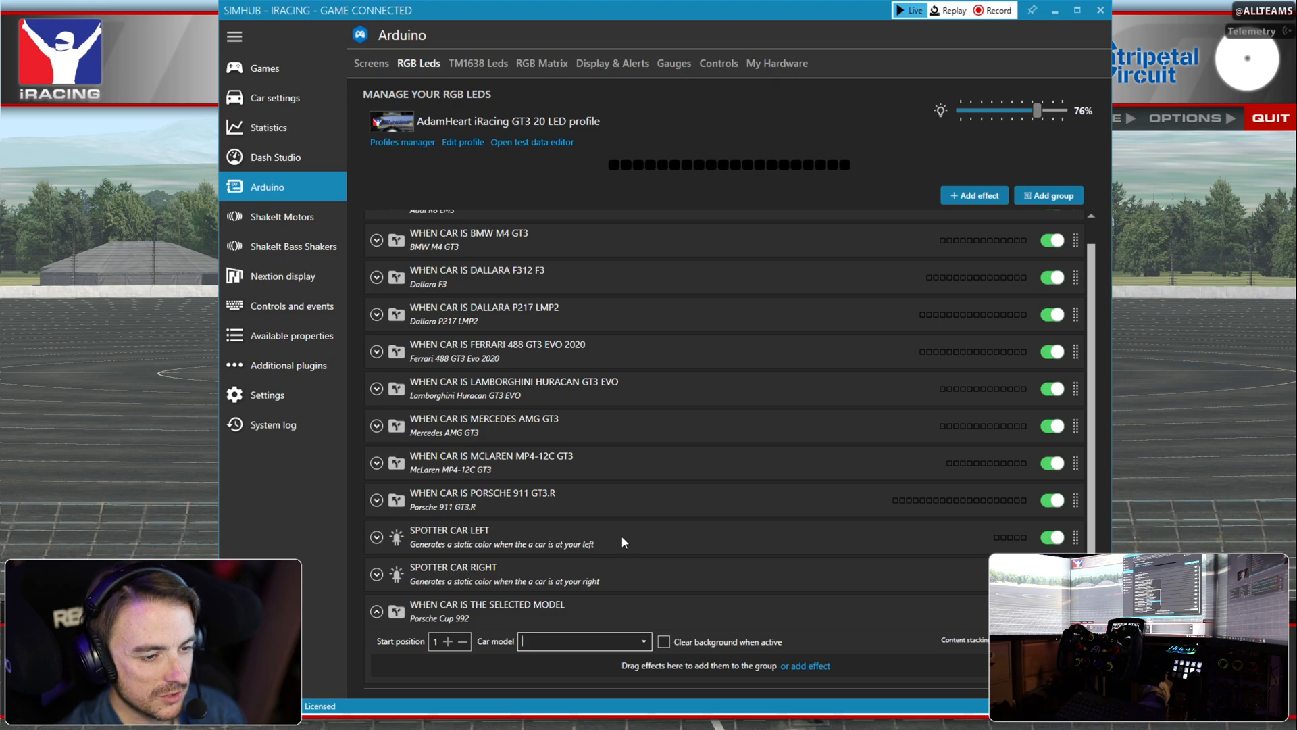
{"action": "left_click", "coordinate": [583, 641]}
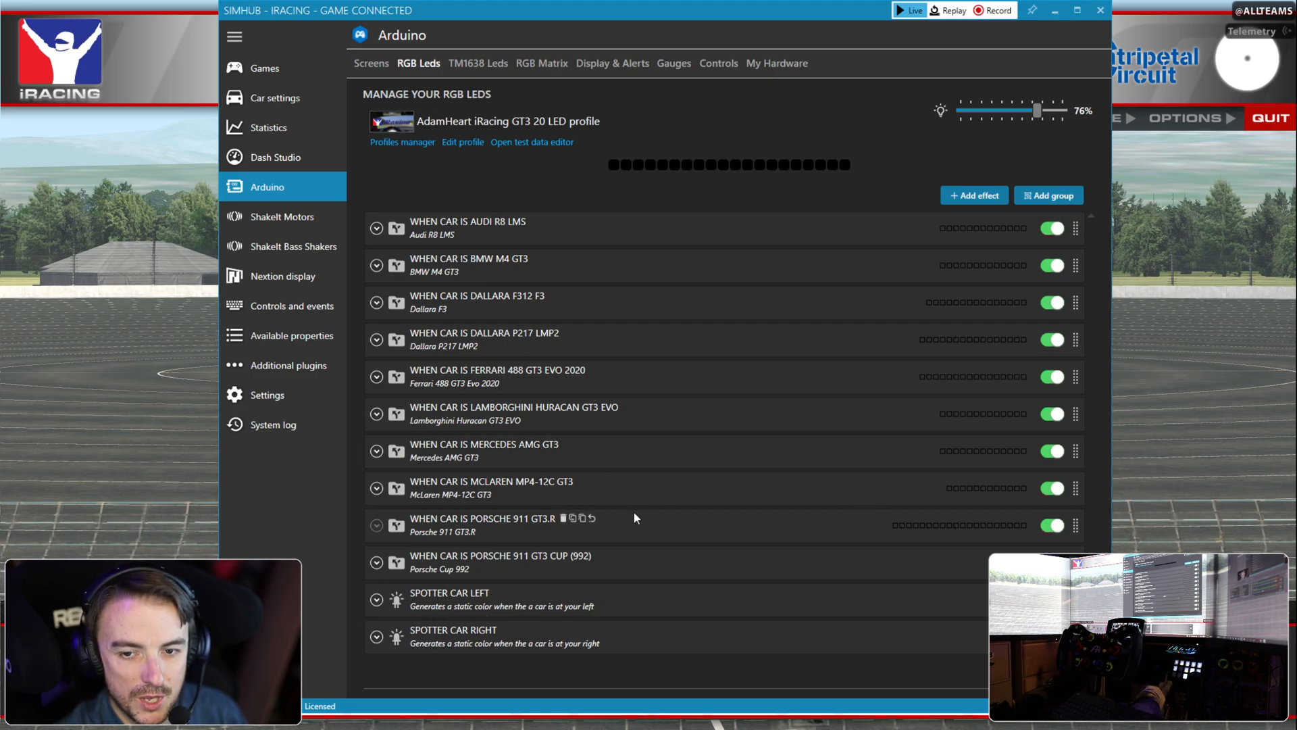
{"action": "mouse_move", "coordinate": [488, 523]}
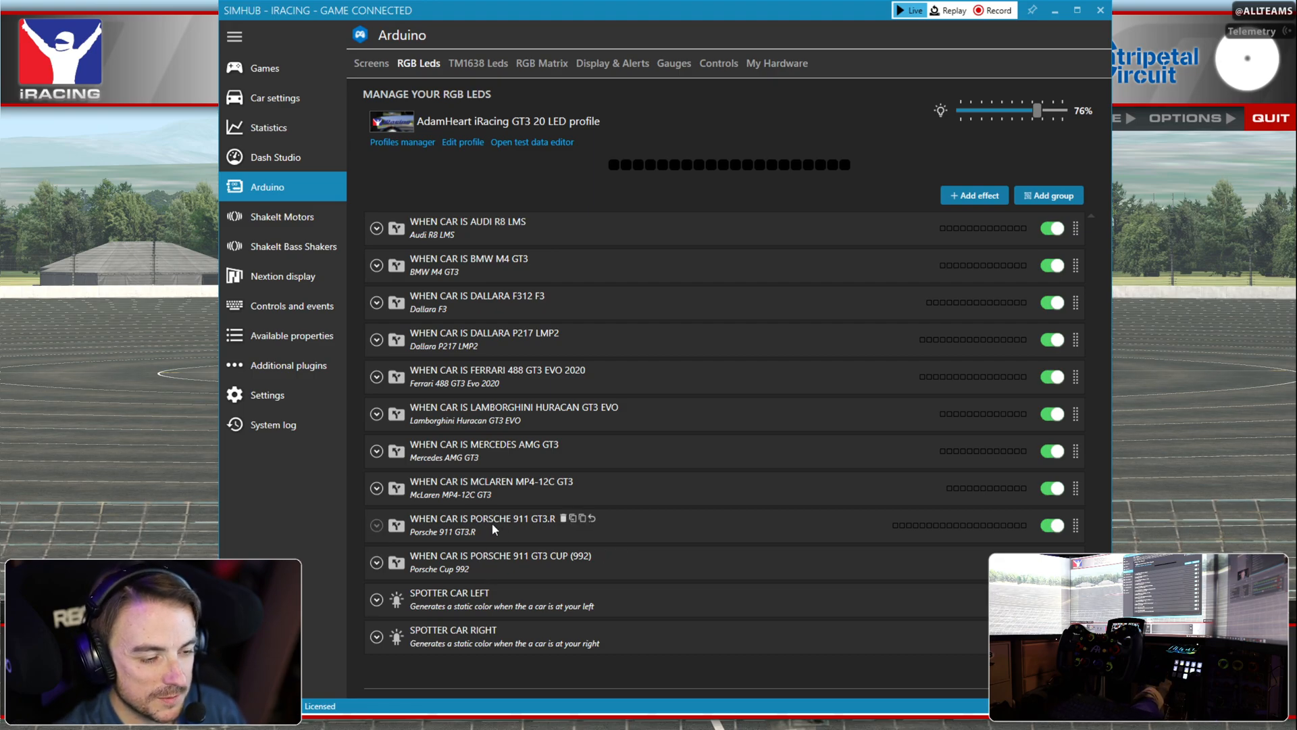
{"action": "mouse_move", "coordinate": [709, 82]}
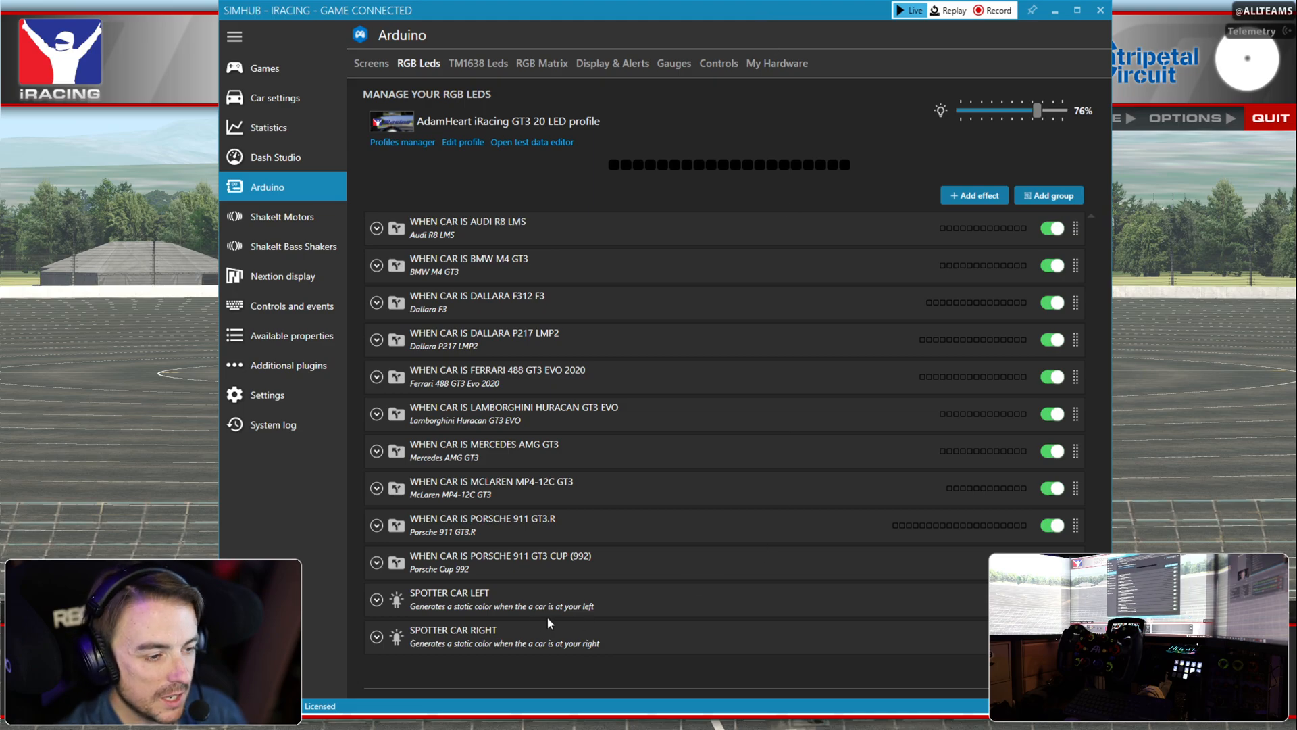
- Reopen the Porsche 911 GT3 Cup (992) group to confirm its car model setting
{"action": "left_click", "coordinate": [376, 561]}
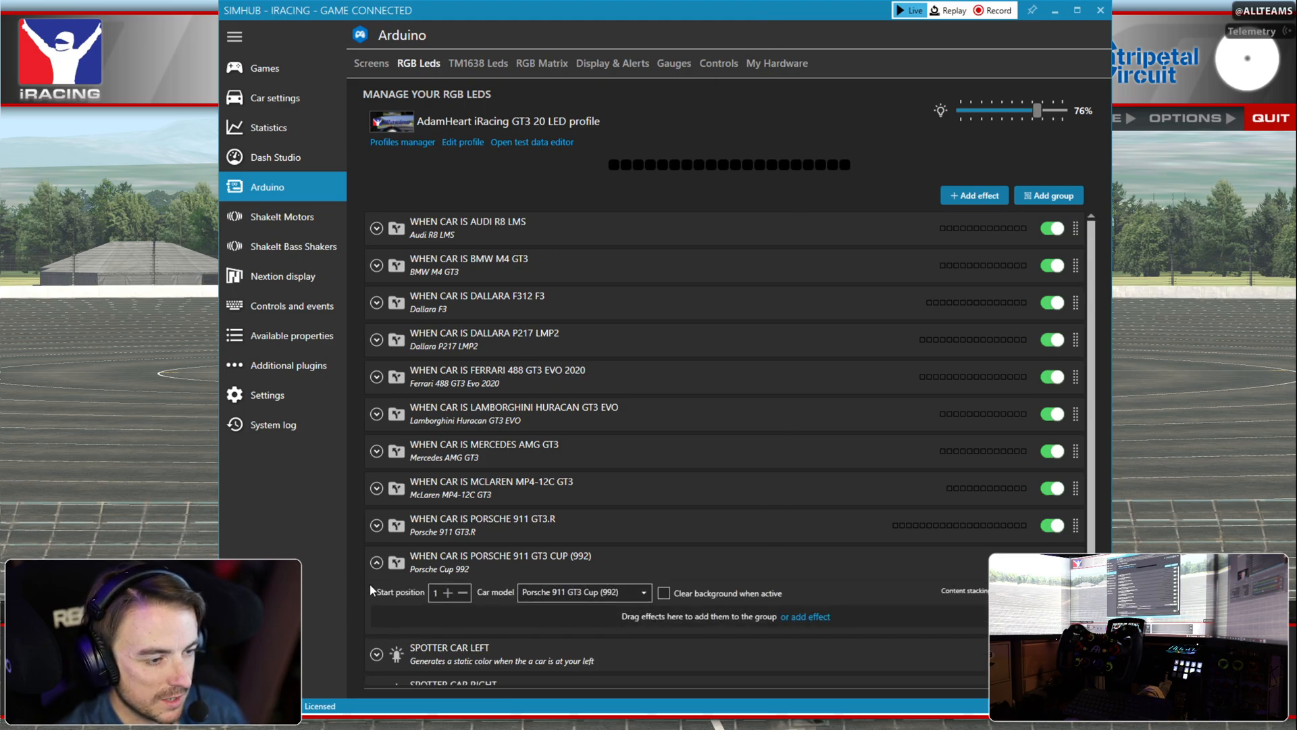
{"action": "mouse_move", "coordinate": [436, 604]}
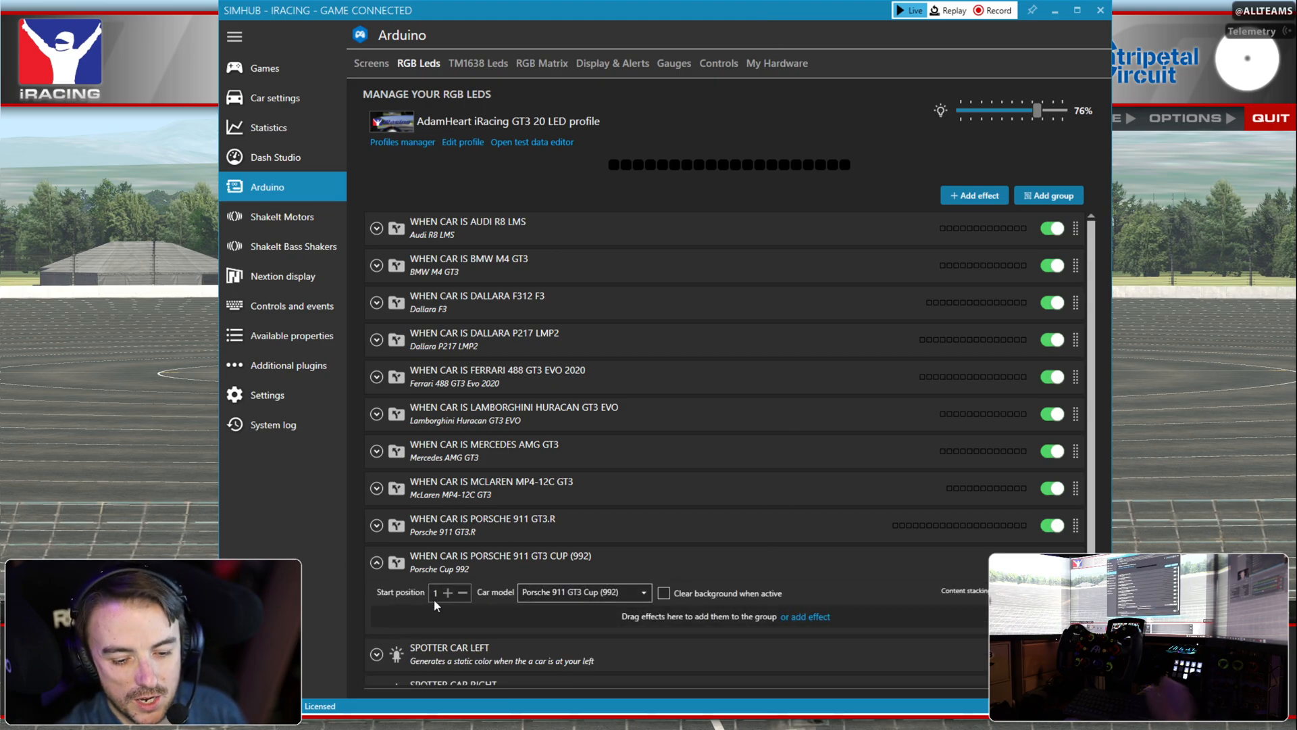